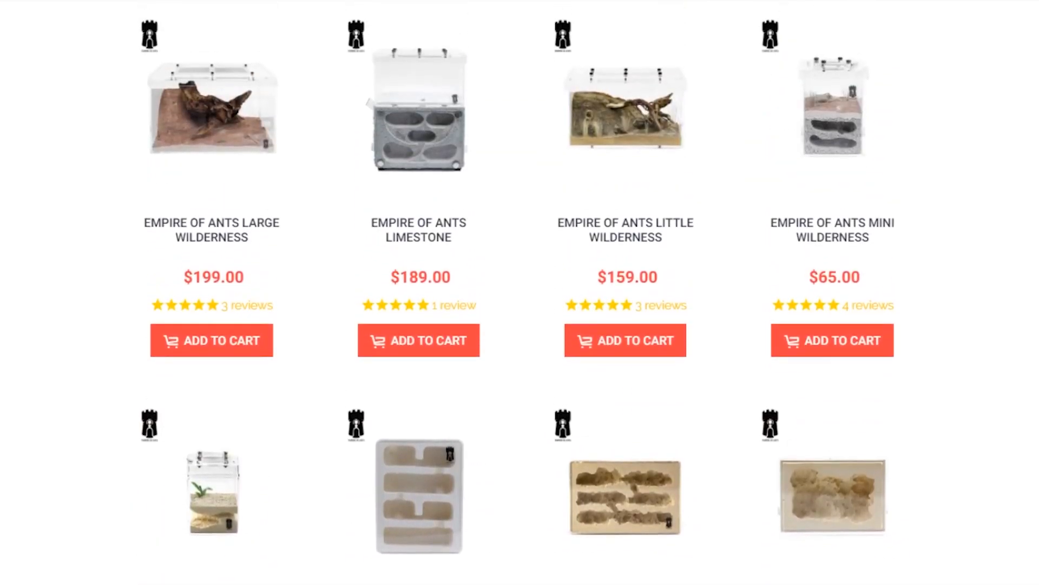
# Step: Move the front half of the mountain (Body8) -20 mm in Y, away from the back half
pyautogui.scroll(-3)
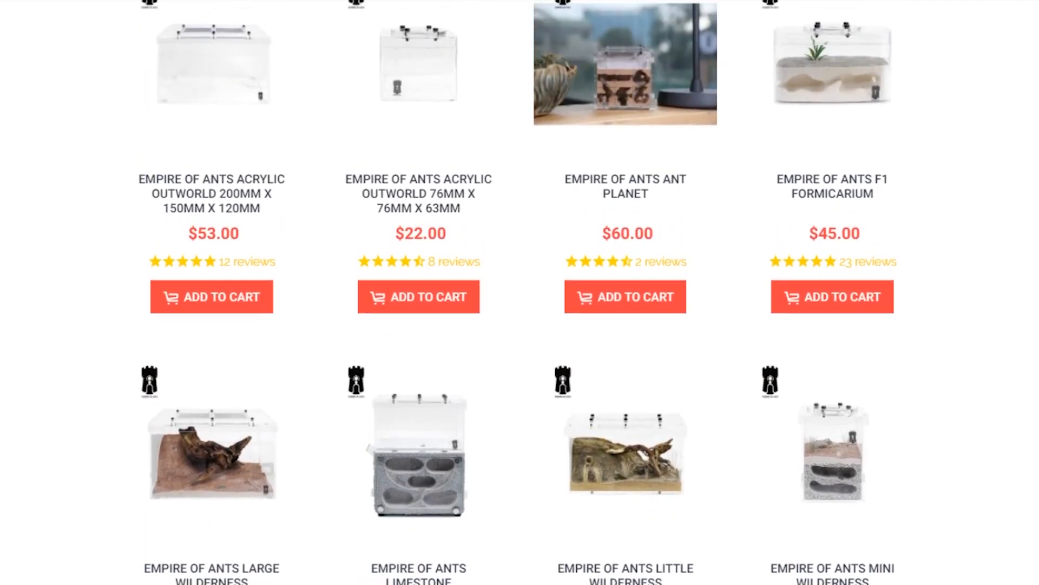
pyautogui.scroll(-3)
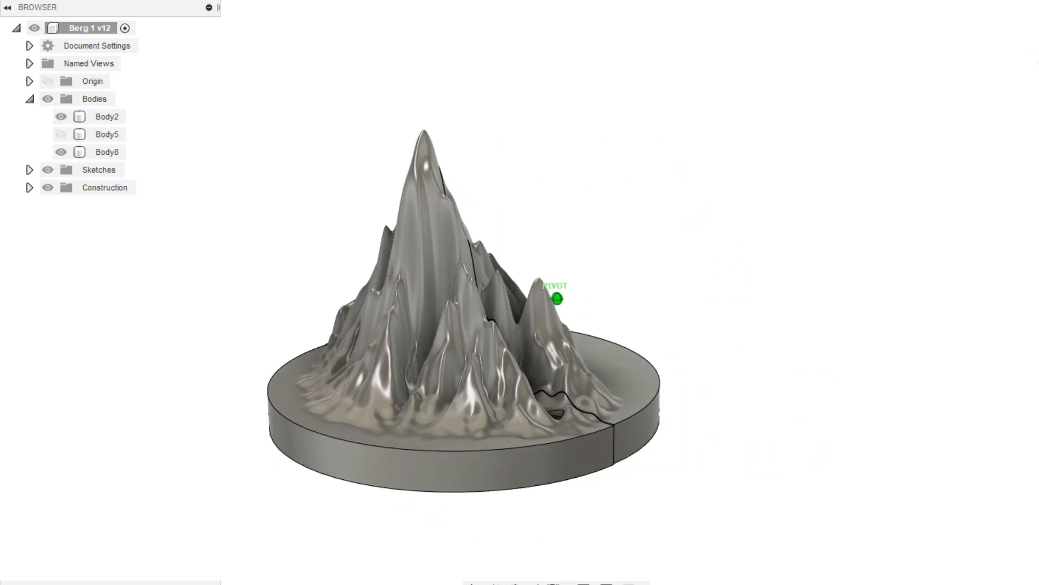
pyautogui.moveTo(451, 298); pyautogui.dragTo(438, 292)
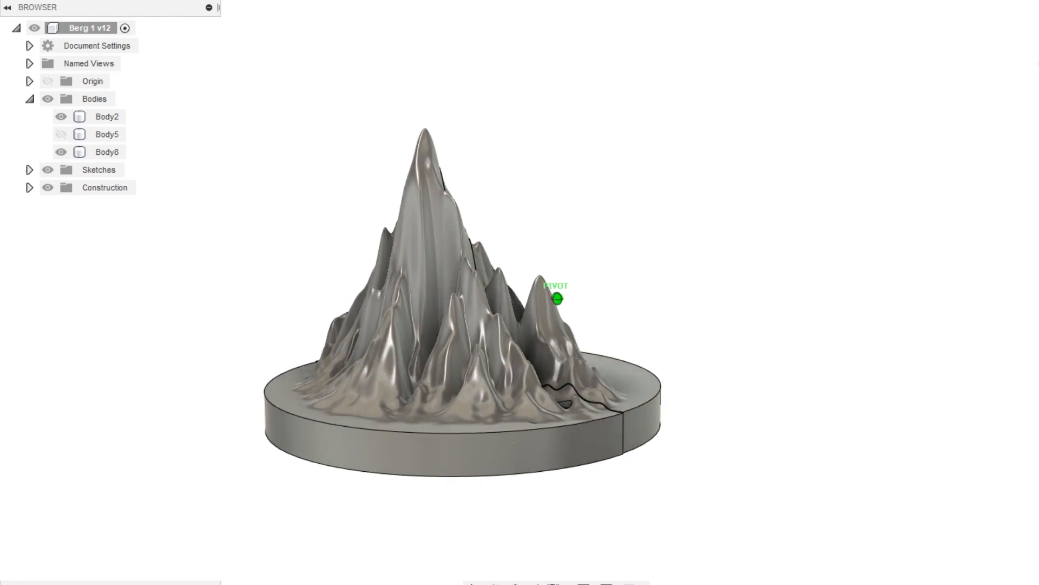
pyautogui.click(106, 152)
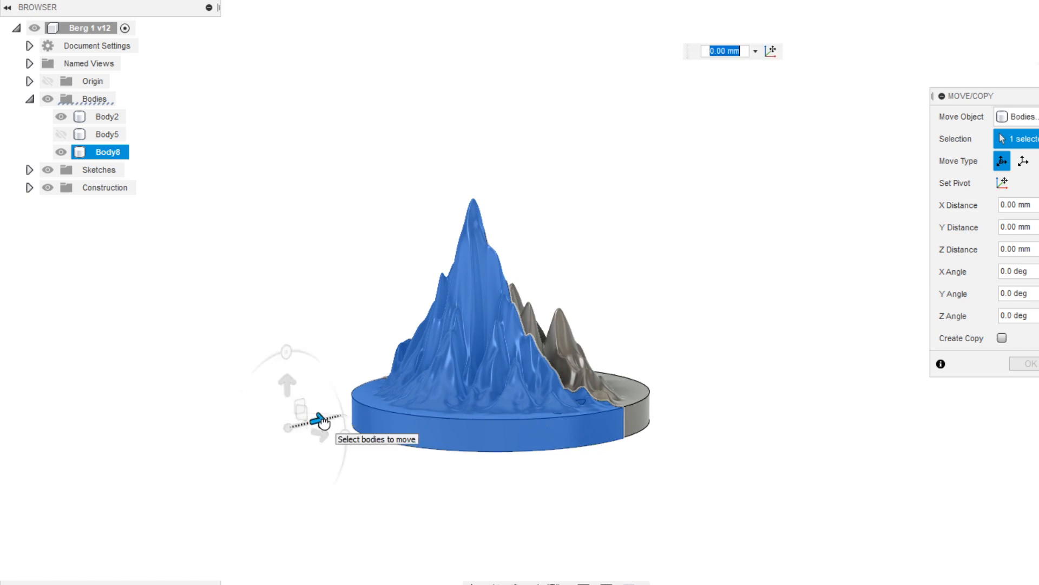
pyautogui.moveTo(319, 419); pyautogui.dragTo(259, 435)
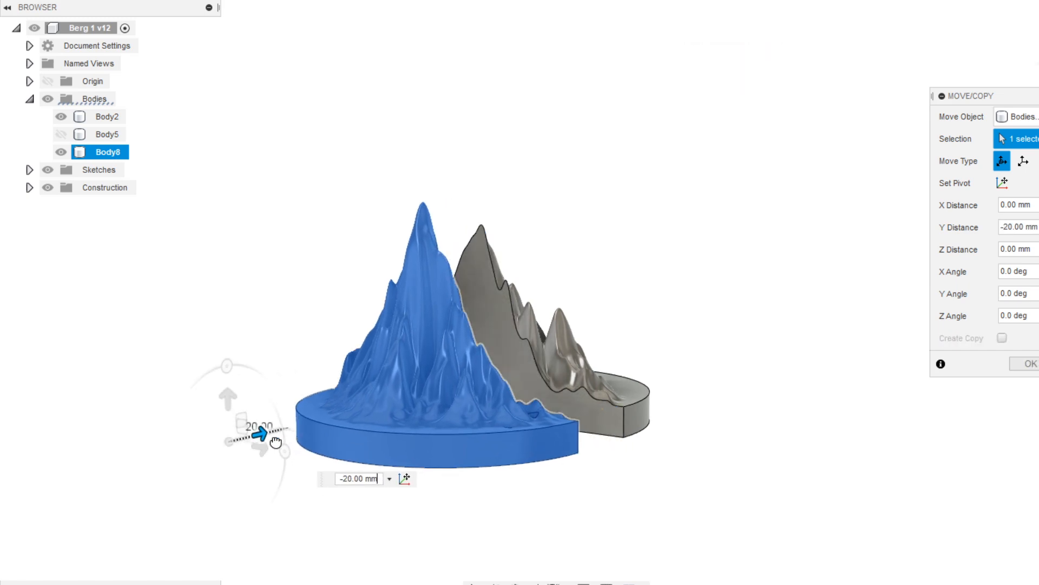
pyautogui.moveTo(260, 435); pyautogui.dragTo(123, 465)
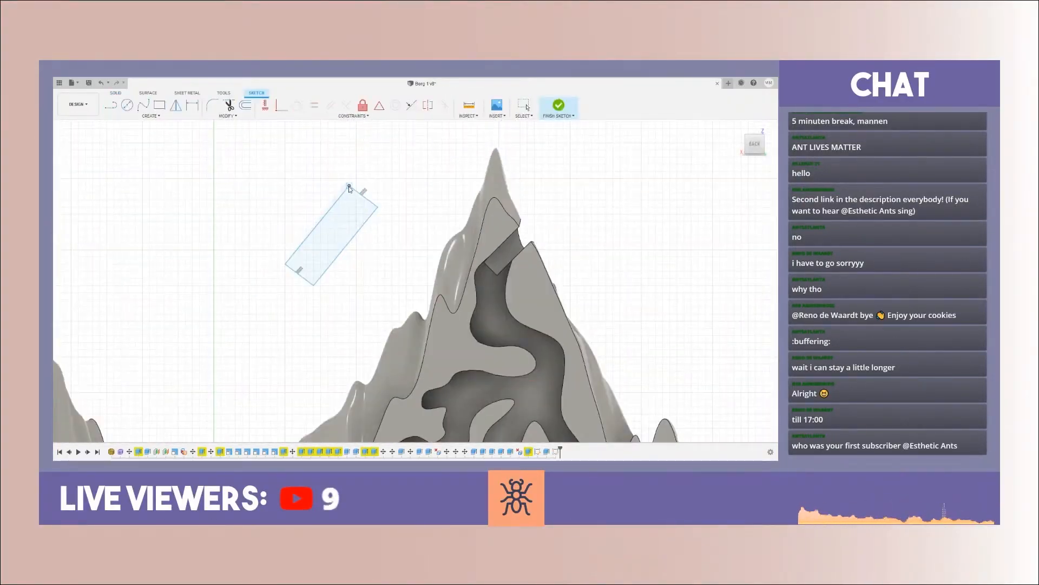
# Step: Draw a spline through points along the upper-left nest chamber
pyautogui.click(559, 106)
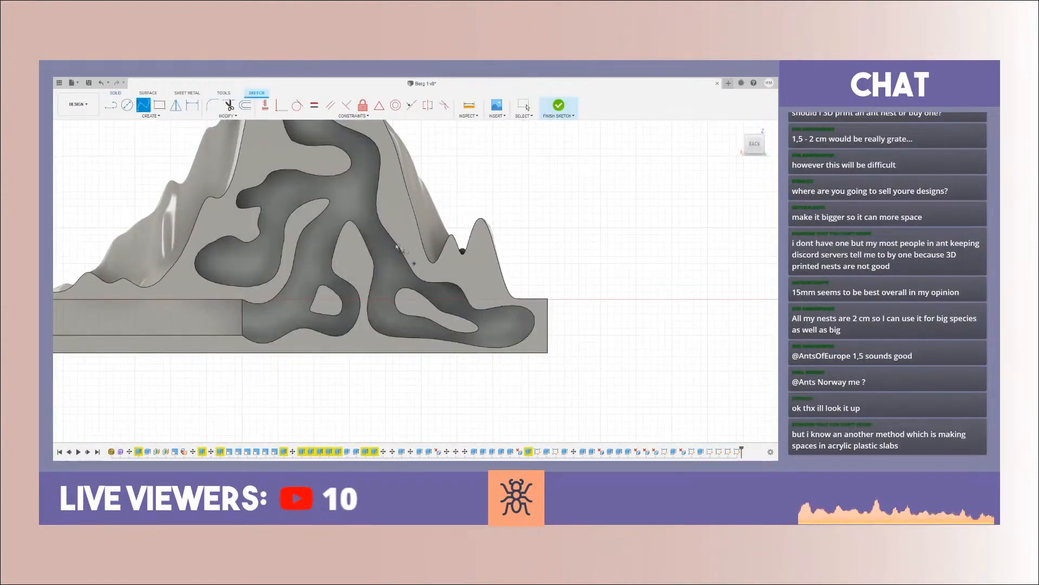
pyautogui.click(558, 104)
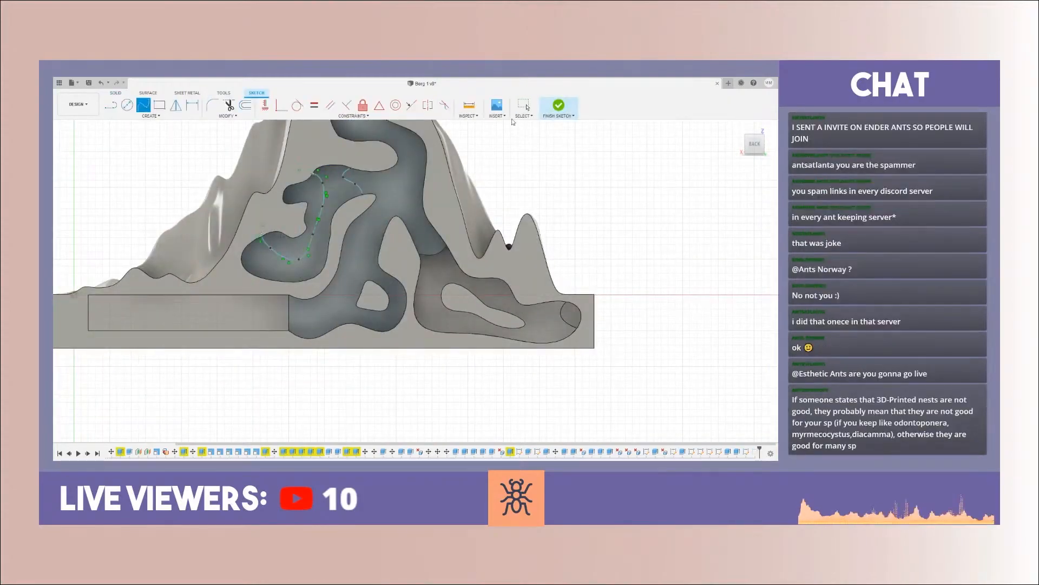
pyautogui.click(558, 106)
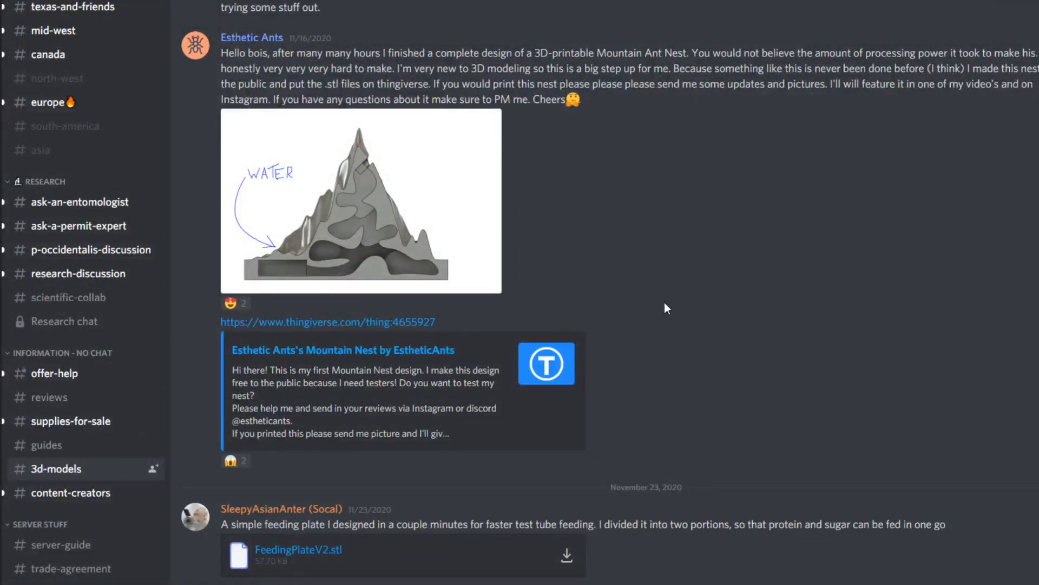
# Step: Scroll through the Mountain Ant Nest post and its pictures in the 3d-models channel
pyautogui.scroll(-3)
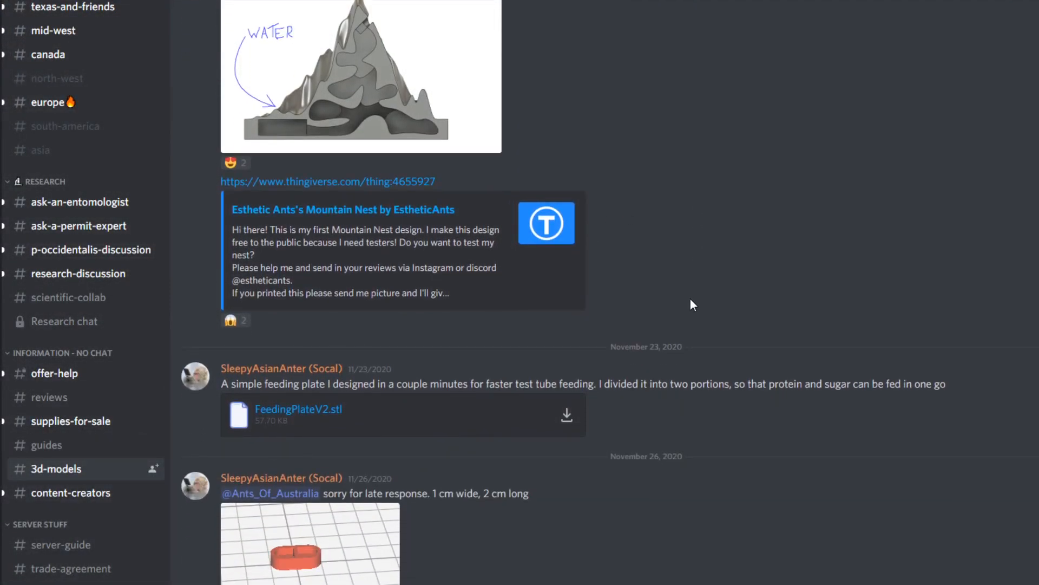
pyautogui.scroll(3)
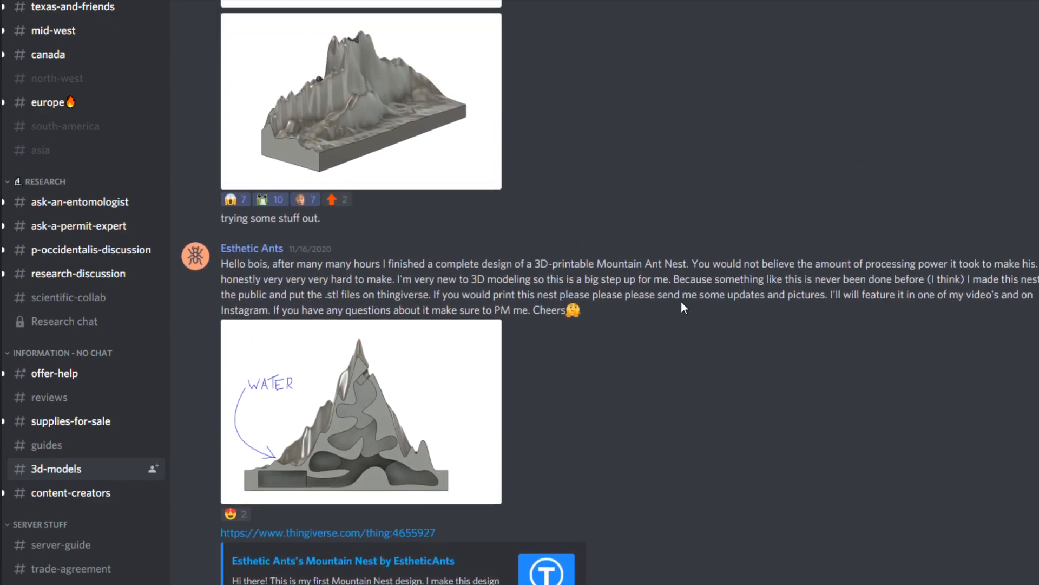
pyautogui.scroll(3)
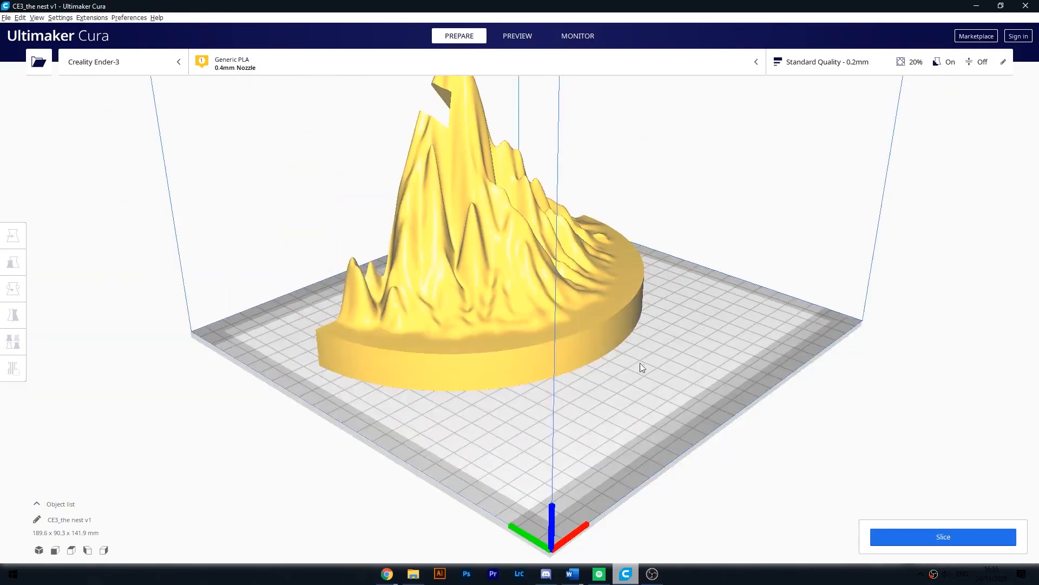
# Step: Rotate the nest model 180° so its round base faces up
pyautogui.click(12, 288)
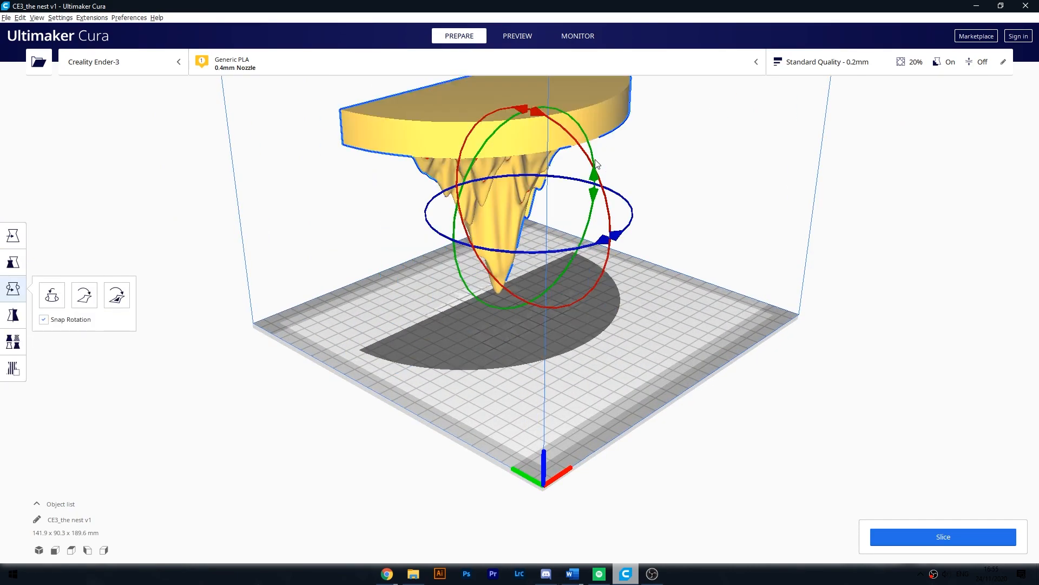